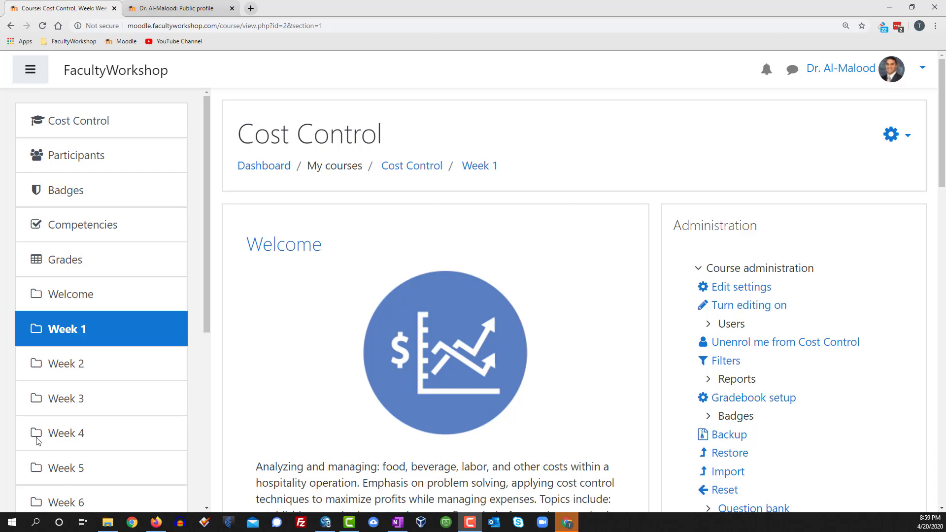
{"action": "mouse_move", "coordinate": [319, 260]}
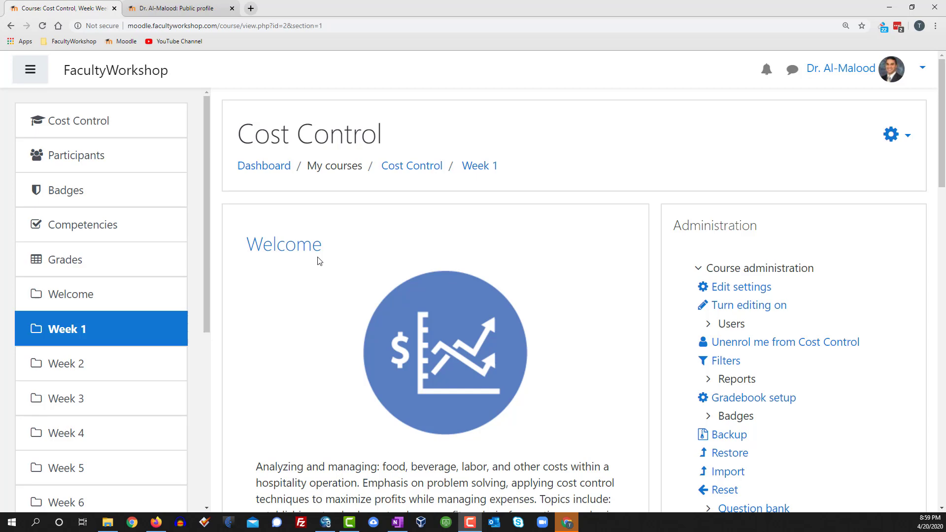
Step: Go to the Profile Assignment and reach its User overrides page from the Actions menu
{"action": "scroll", "scroll_direction": "down", "scroll_amount": 3}
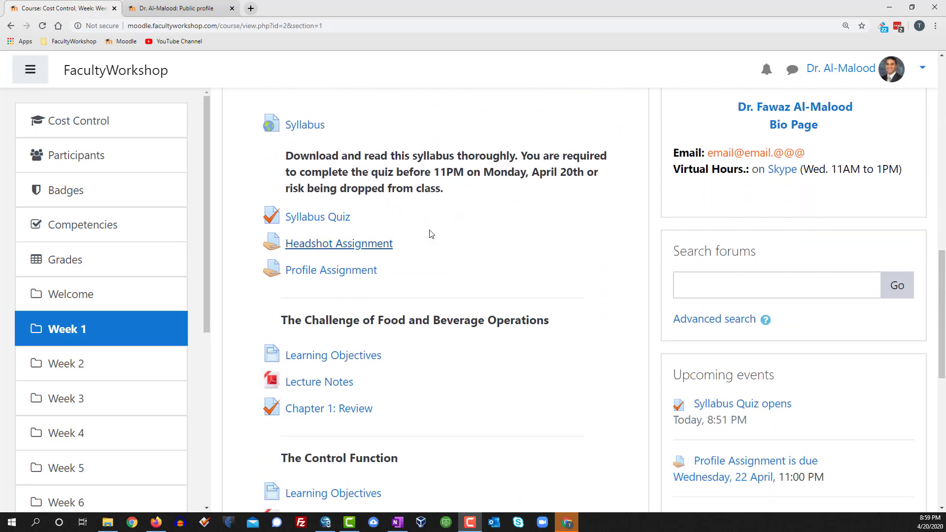
{"action": "scroll", "scroll_direction": "down", "scroll_amount": 3}
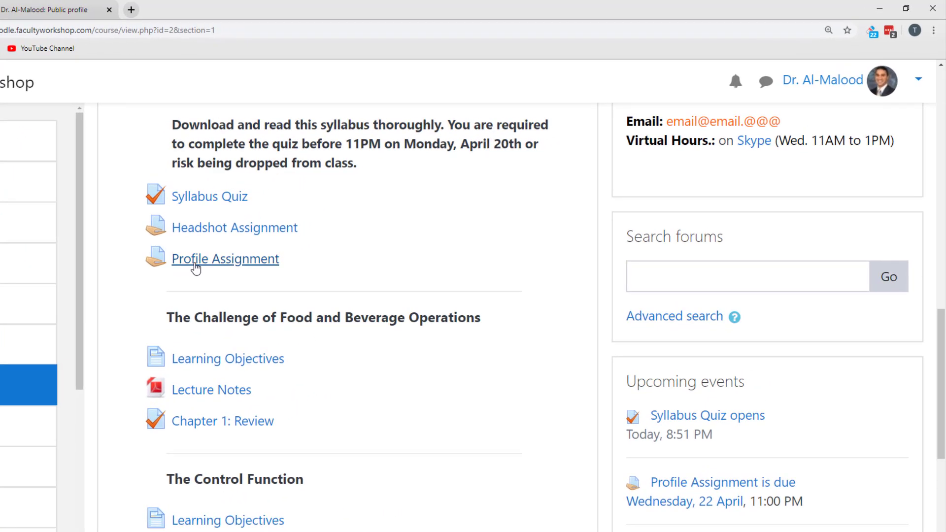
{"action": "mouse_move", "coordinate": [255, 266]}
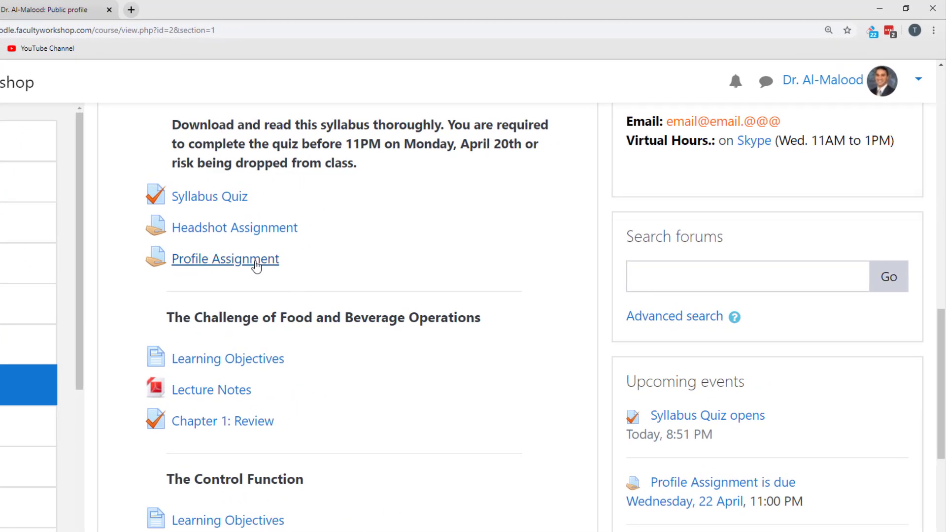
{"action": "left_click", "coordinate": [224, 259]}
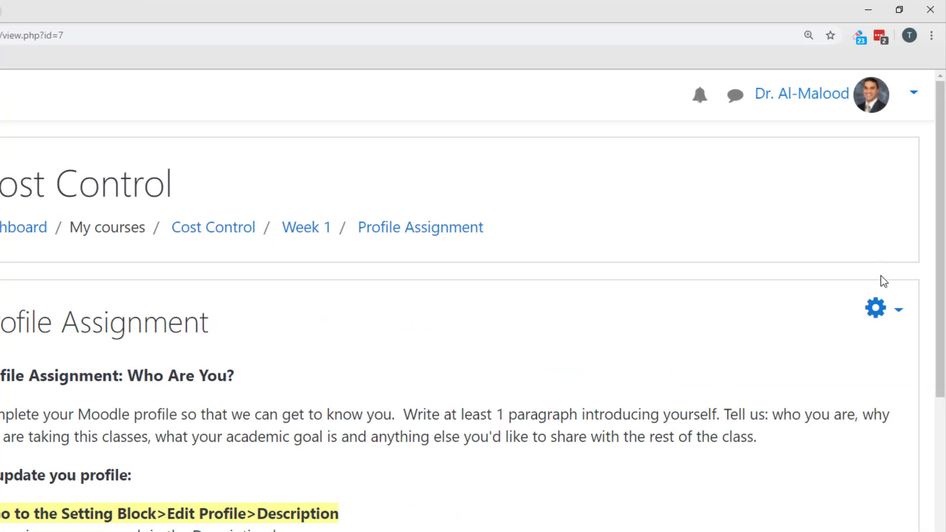
{"action": "mouse_move", "coordinate": [899, 314]}
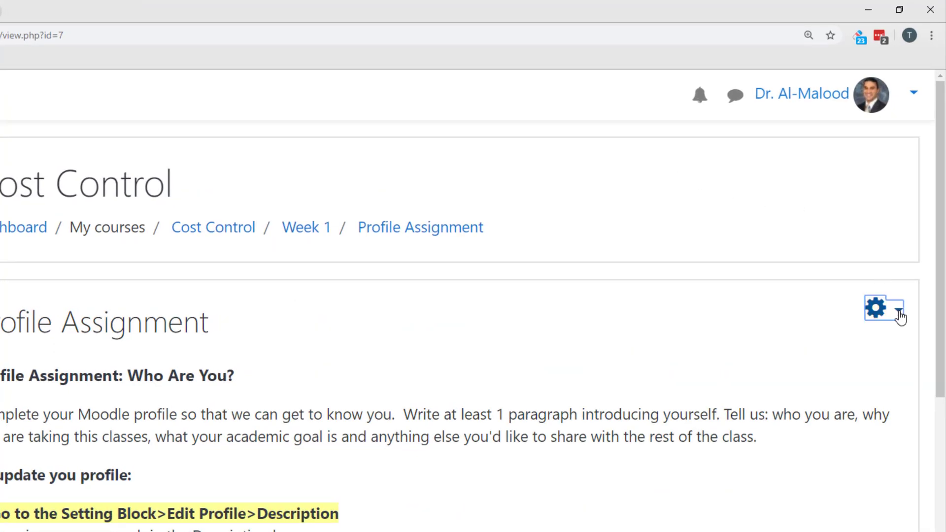
{"action": "left_click", "coordinate": [876, 307]}
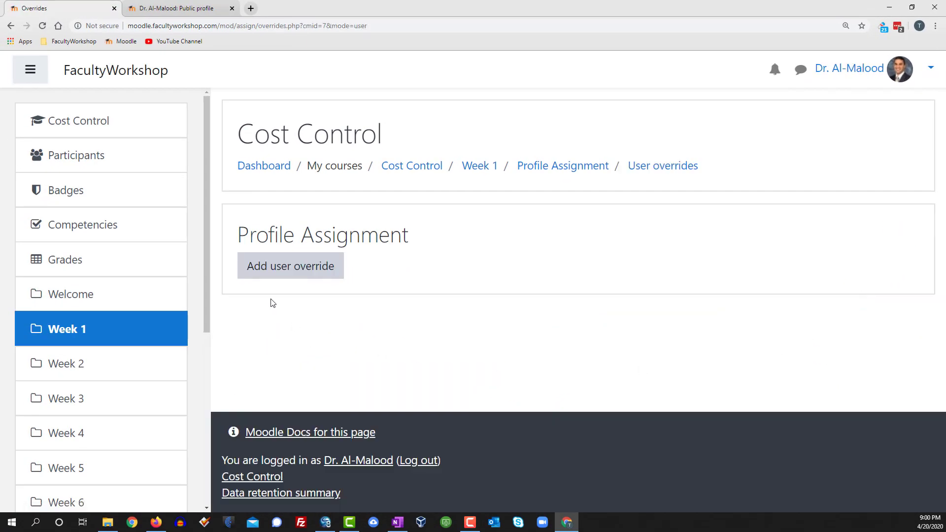
Step: Begin a new user override and reveal the course members available to select
{"action": "left_click", "coordinate": [290, 267]}
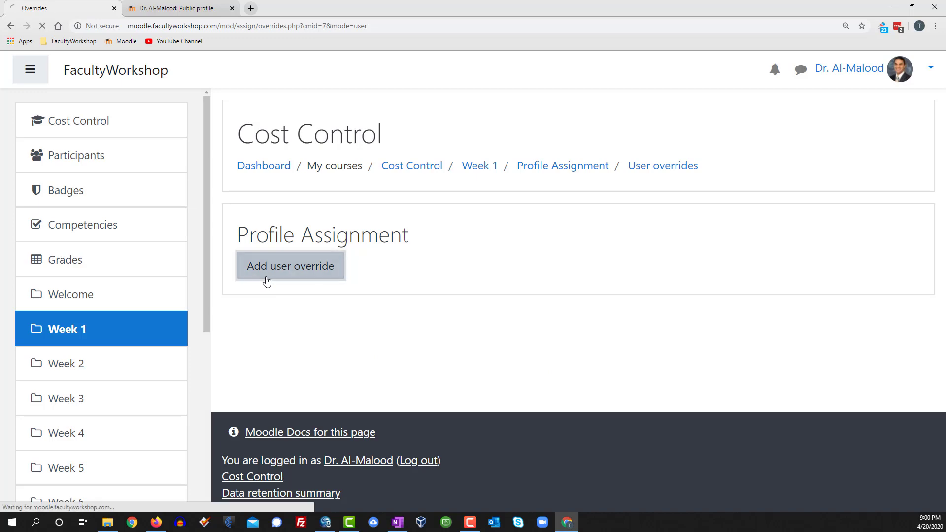
{"action": "left_click", "coordinate": [290, 267]}
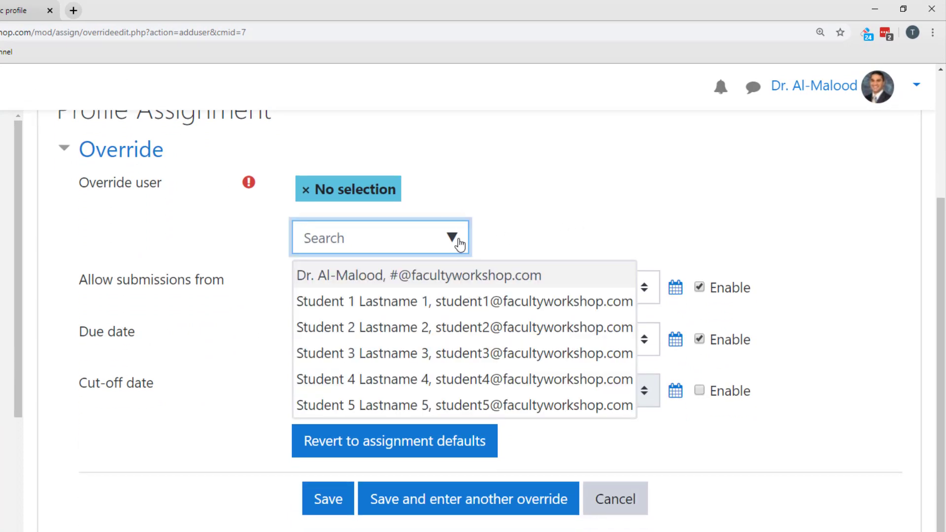
Step: Override Student 3's due date to 30 April 2020, 23:59 and save it
{"action": "left_click", "coordinate": [465, 353]}
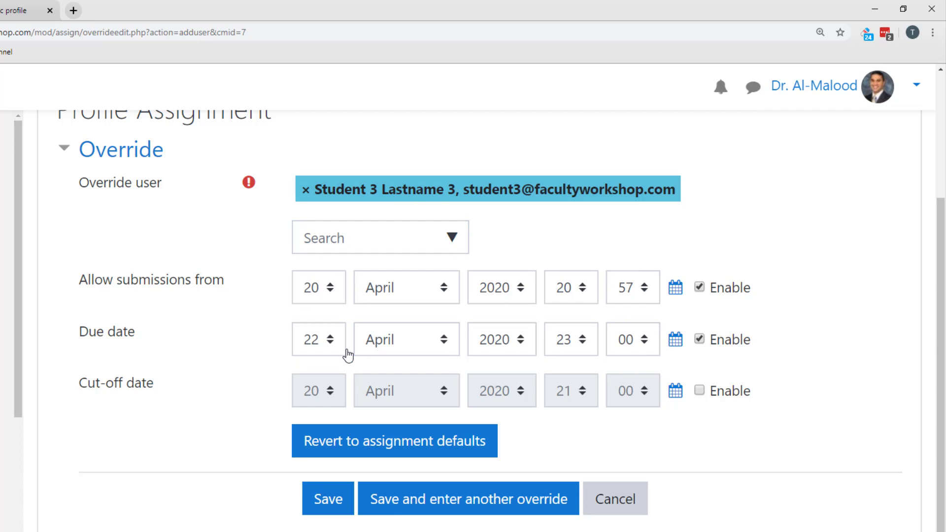
{"action": "mouse_move", "coordinate": [275, 386]}
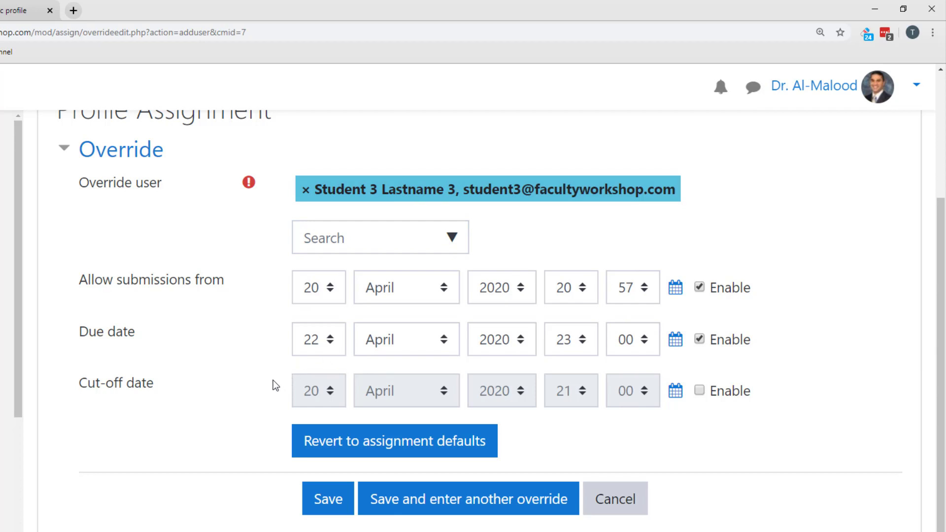
{"action": "mouse_move", "coordinate": [331, 351]}
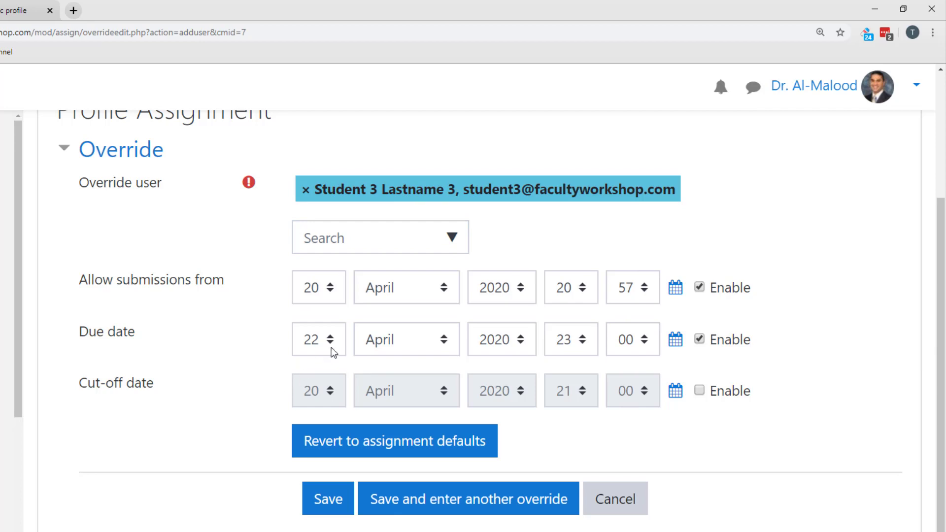
{"action": "mouse_move", "coordinate": [349, 353]}
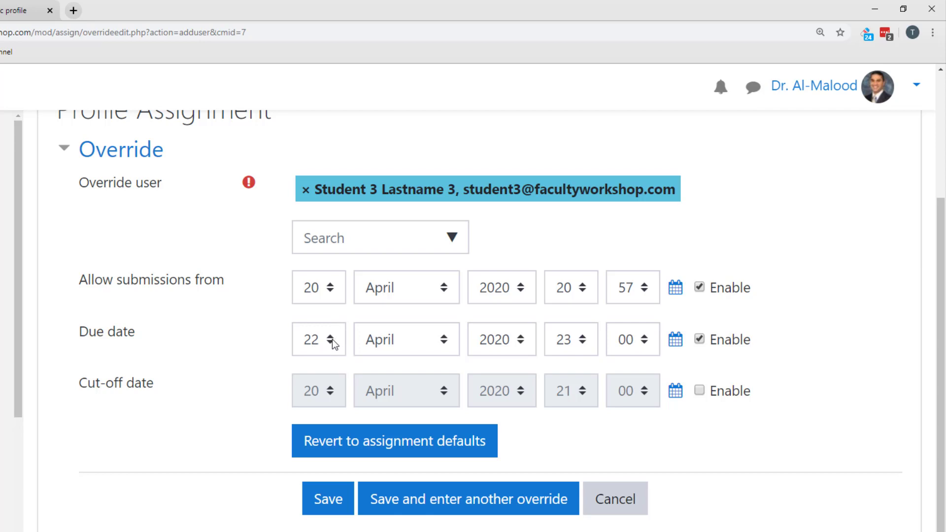
{"action": "left_click", "coordinate": [318, 339]}
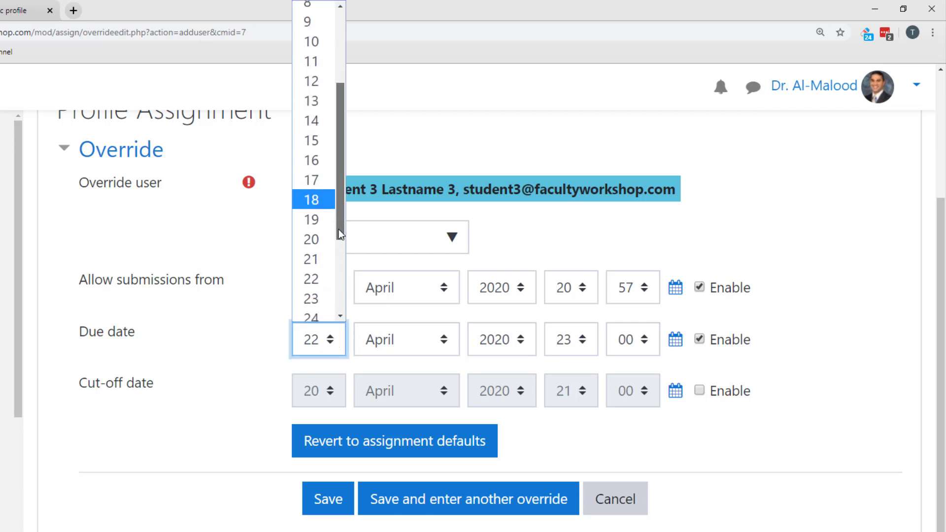
{"action": "scroll", "scroll_direction": "down", "scroll_amount": 3}
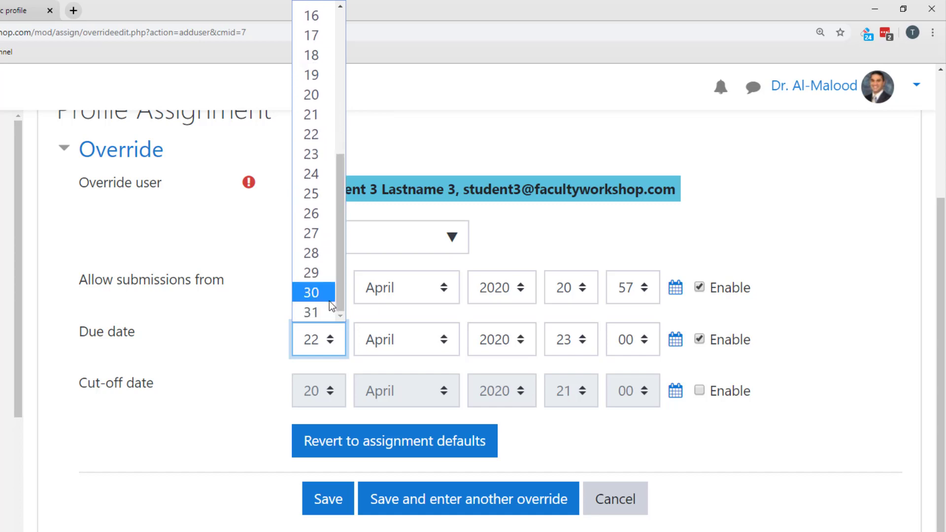
{"action": "left_click", "coordinate": [310, 292]}
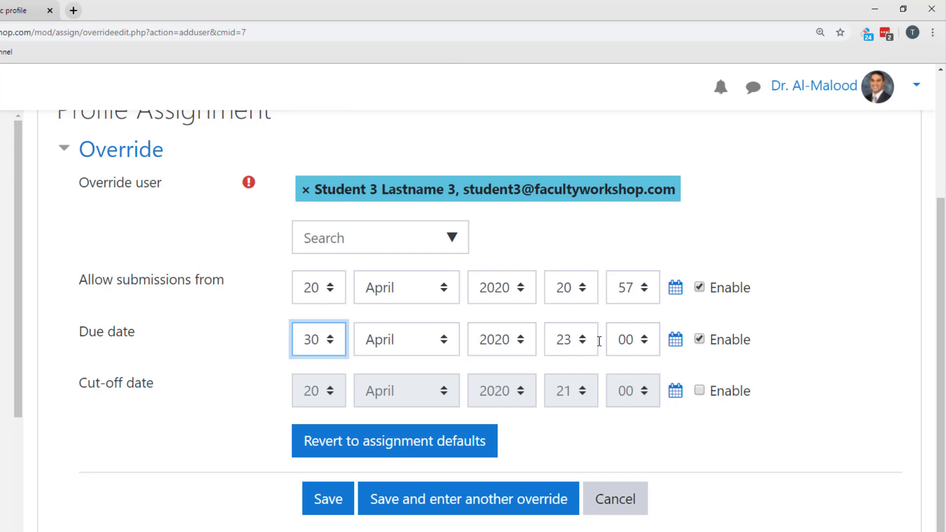
{"action": "left_click", "coordinate": [571, 339]}
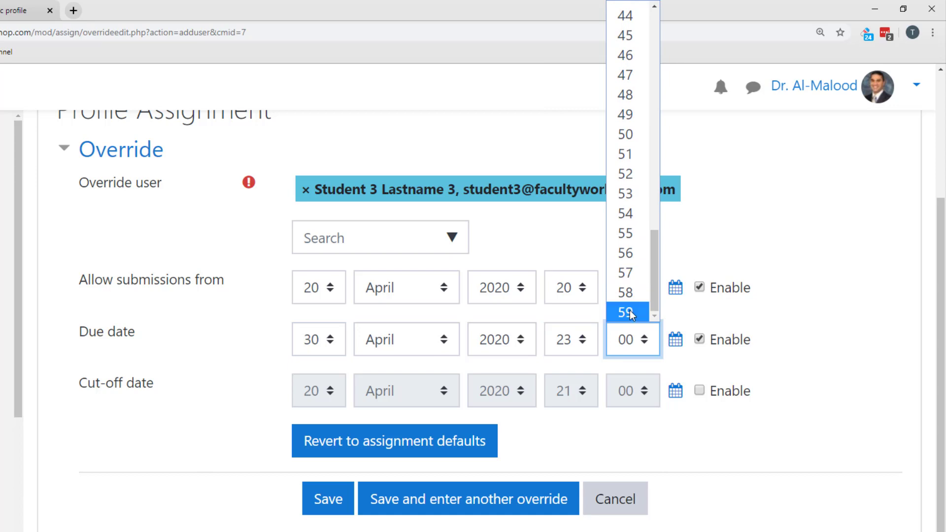
{"action": "left_click", "coordinate": [626, 312]}
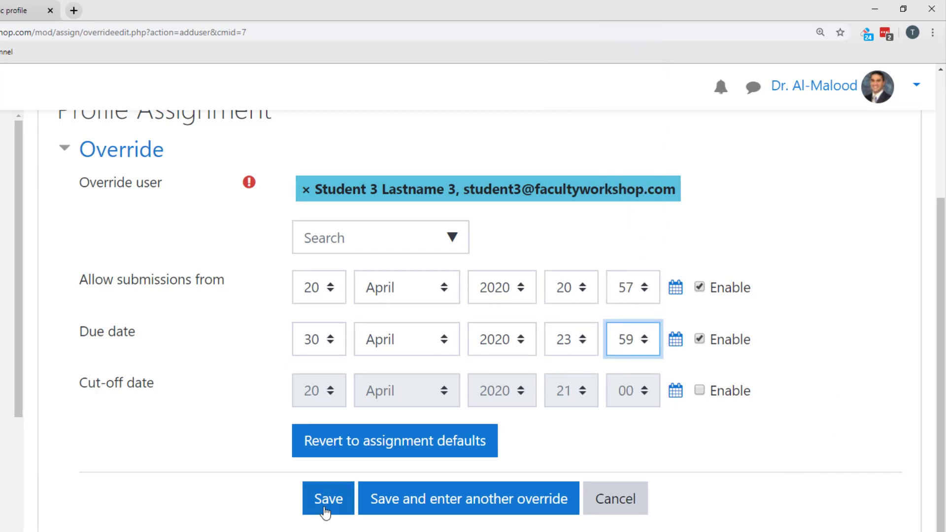
{"action": "left_click", "coordinate": [328, 498]}
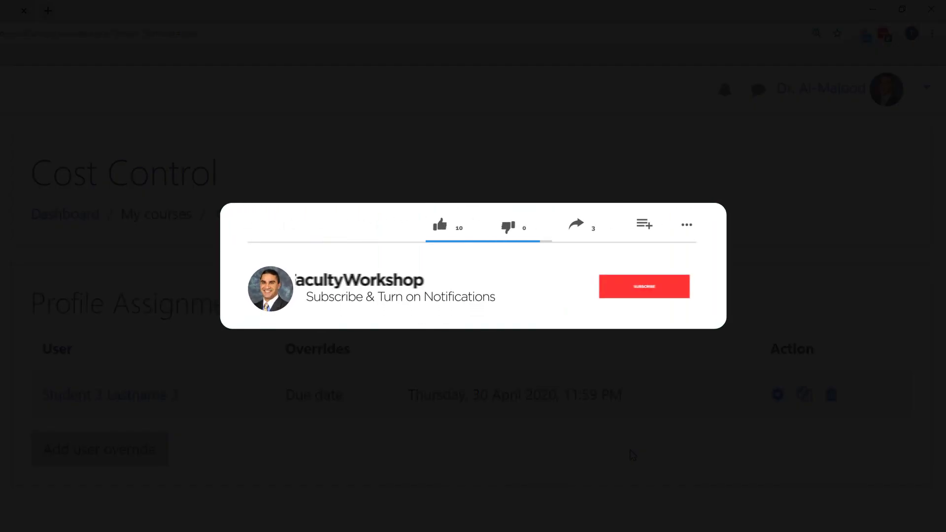
{"action": "left_click", "coordinate": [439, 225]}
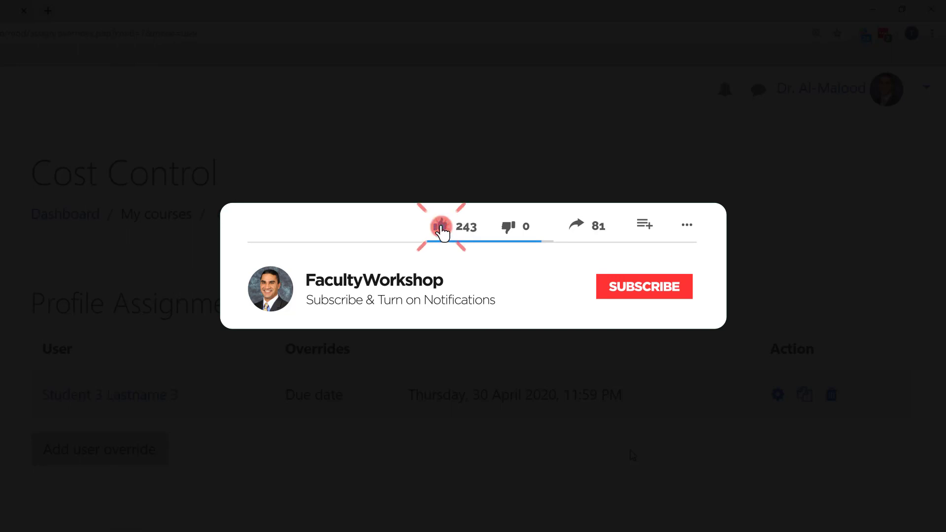
{"action": "left_click", "coordinate": [644, 286]}
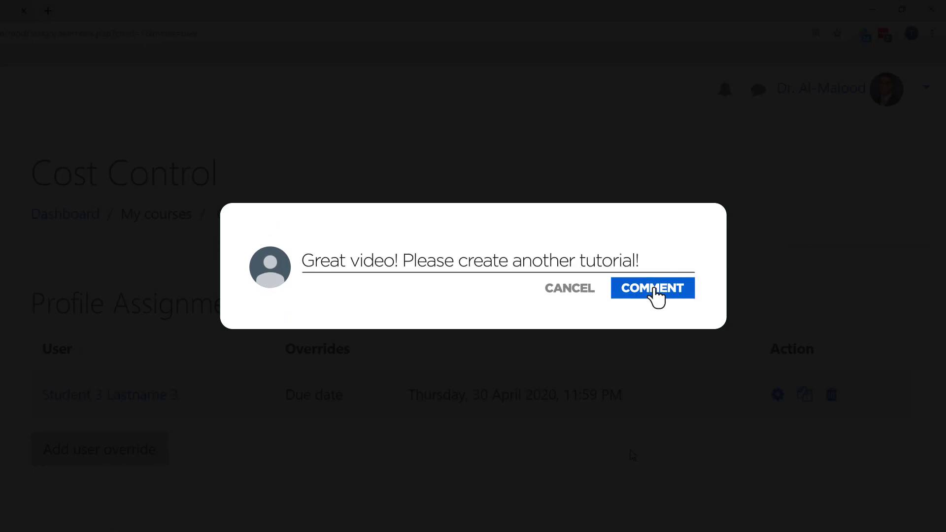
{"action": "left_click", "coordinate": [652, 288]}
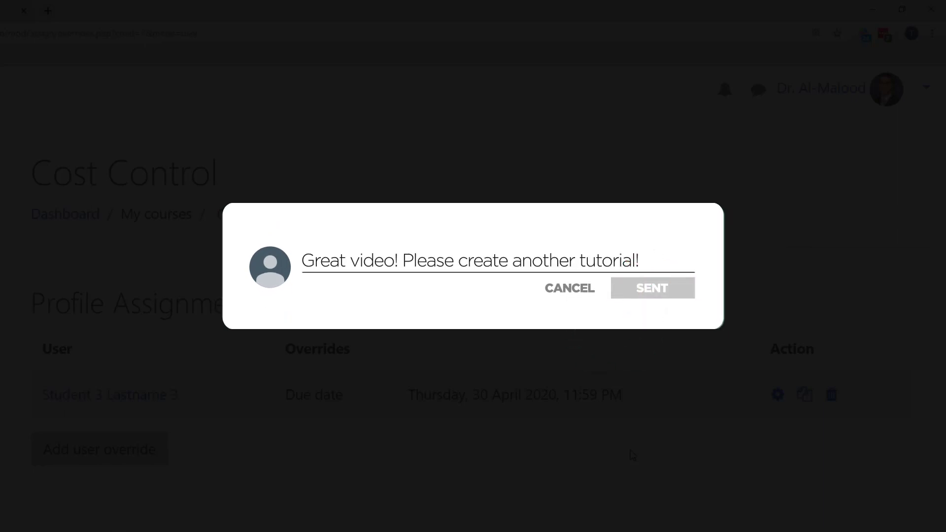